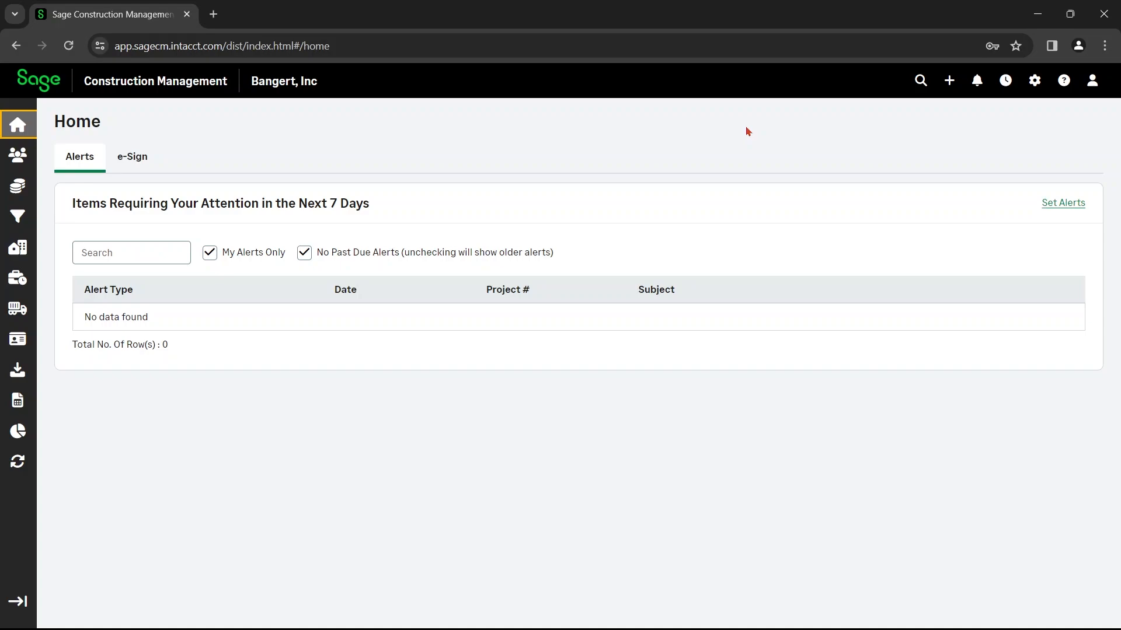
mouse_move(52, 239)
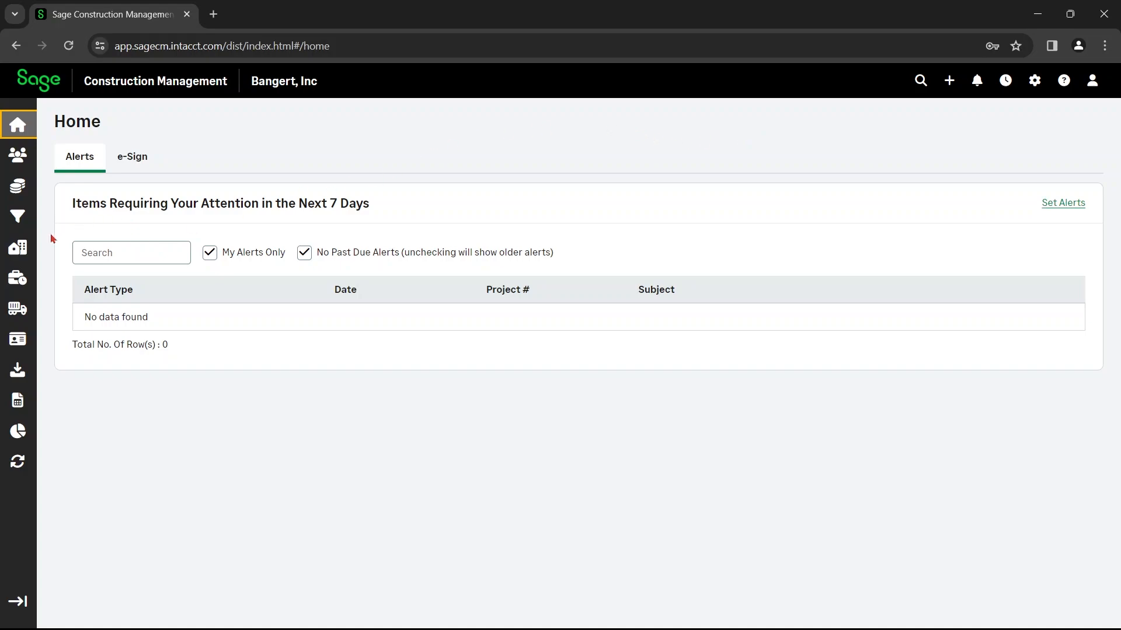
- Select project 23-005, Justine's Multi-Use Building, from the Projects Quick Select list
left_click(17, 246)
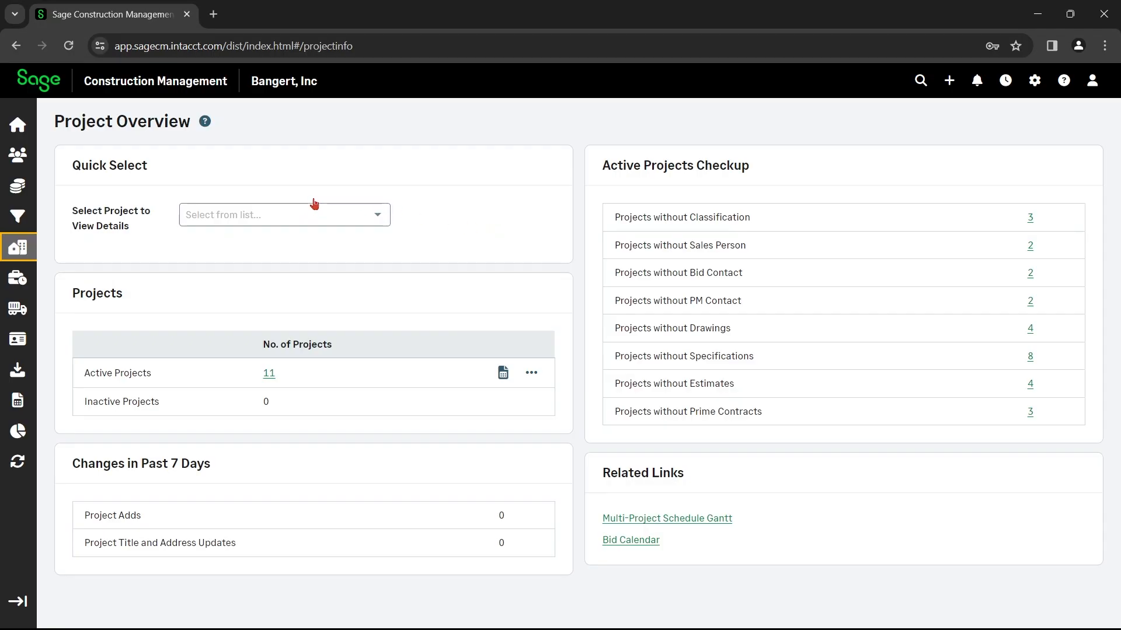
mouse_move(280, 367)
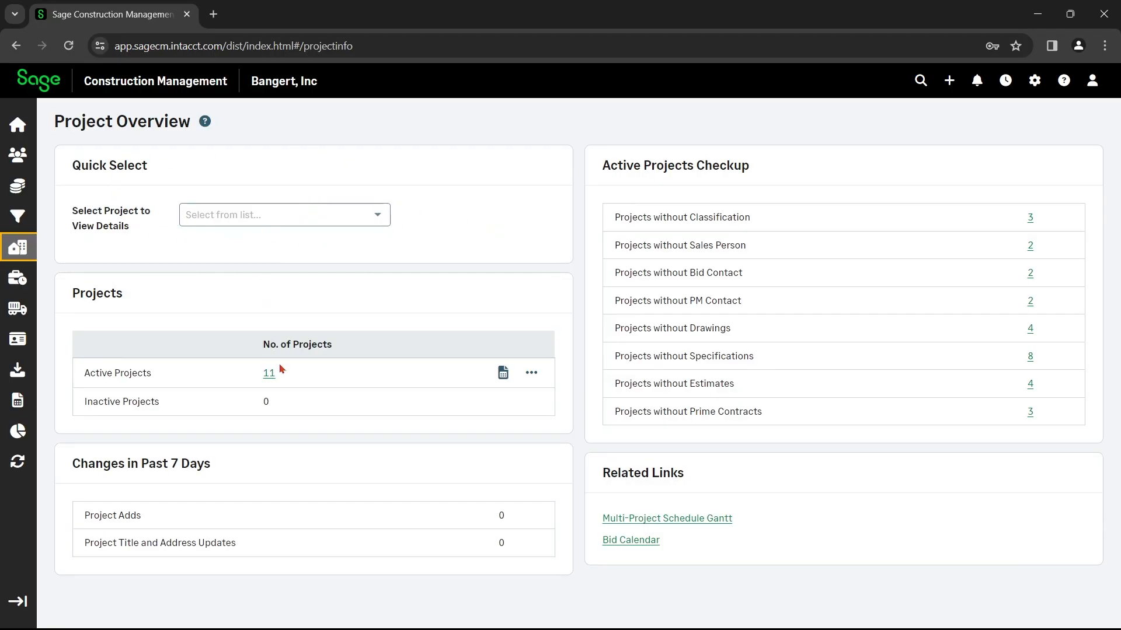
left_click(284, 215)
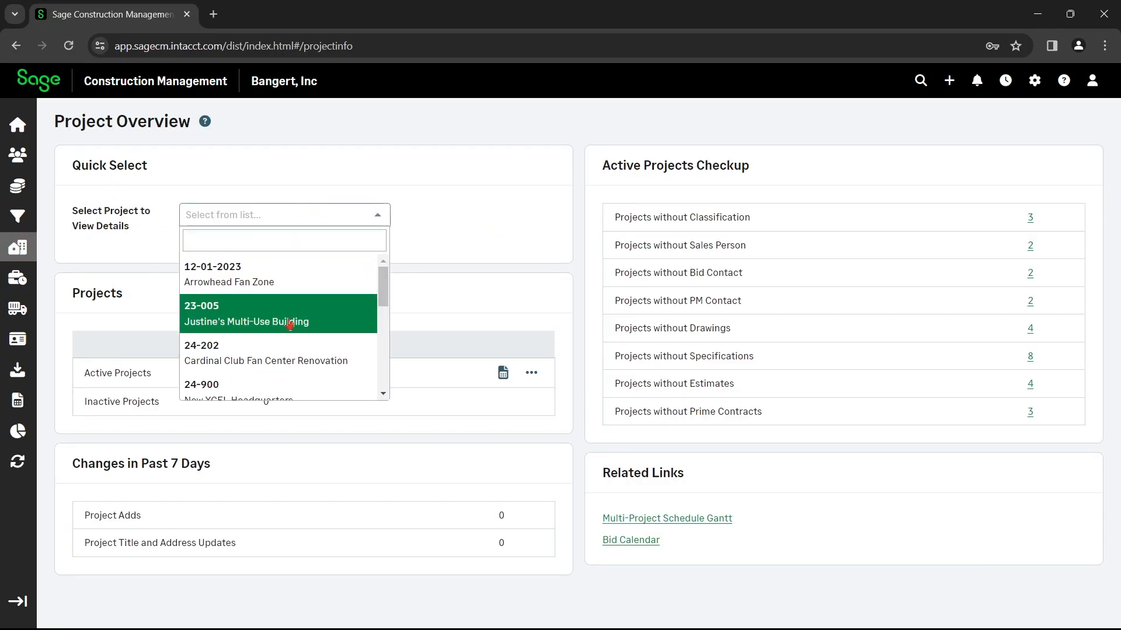
left_click(246, 314)
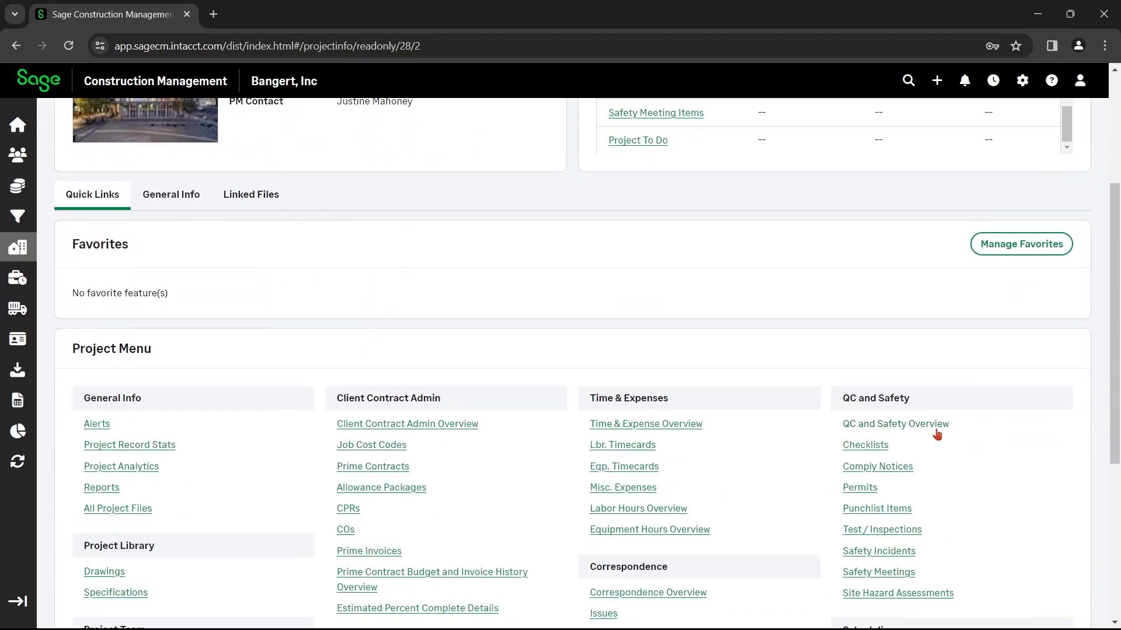
- Show the project's Safety Meetings list and its Actions menu for adding a meeting
scroll("down", 3)
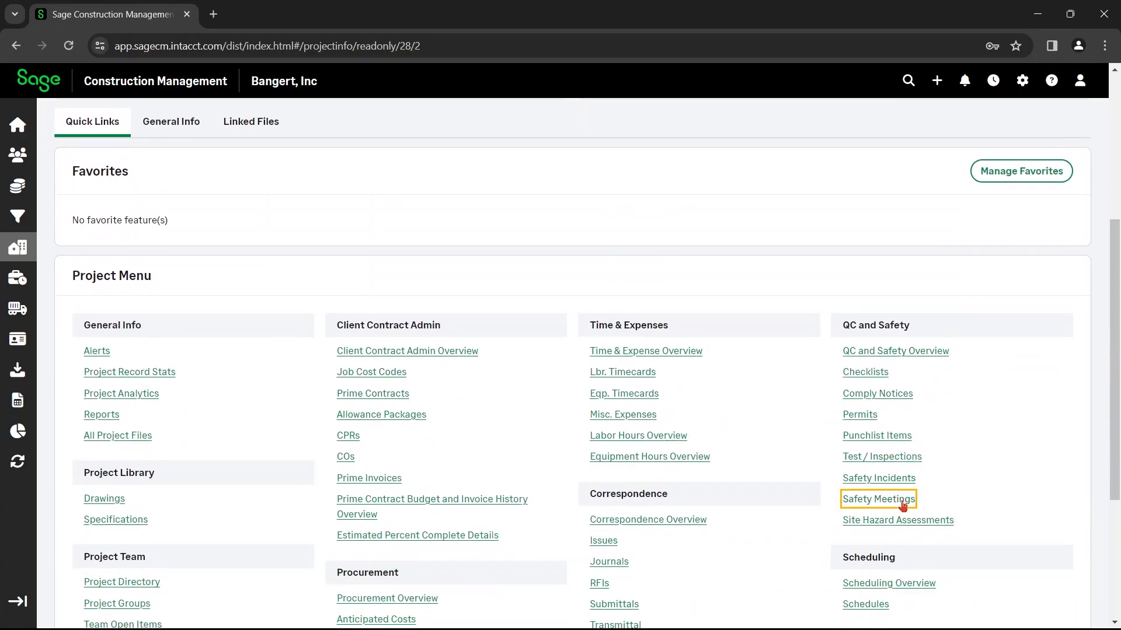
left_click(878, 498)
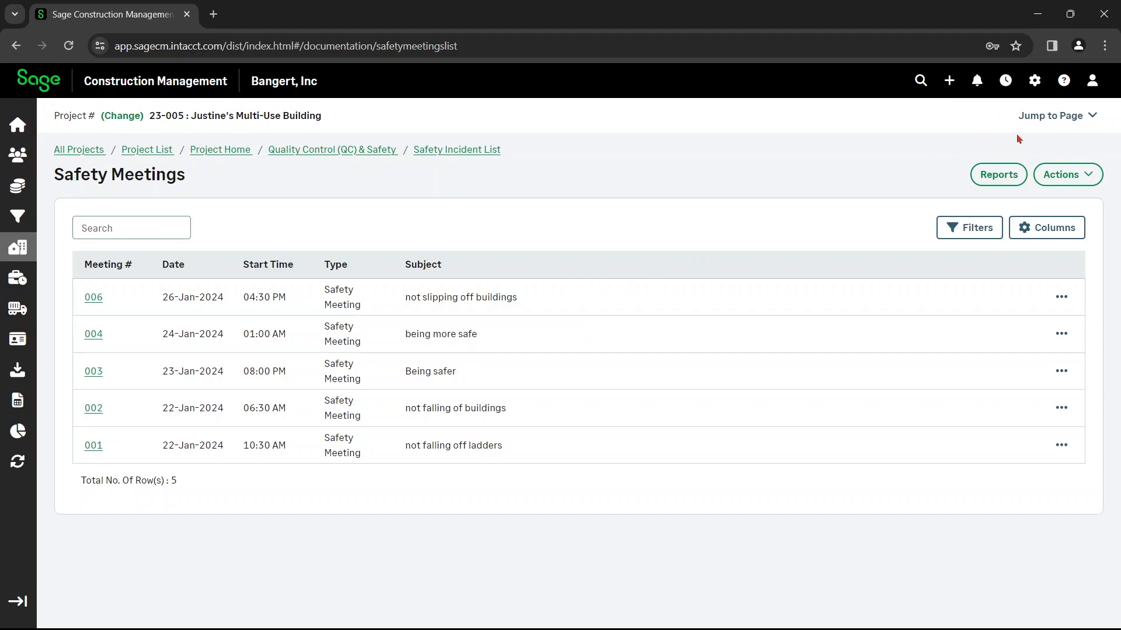
left_click(1066, 174)
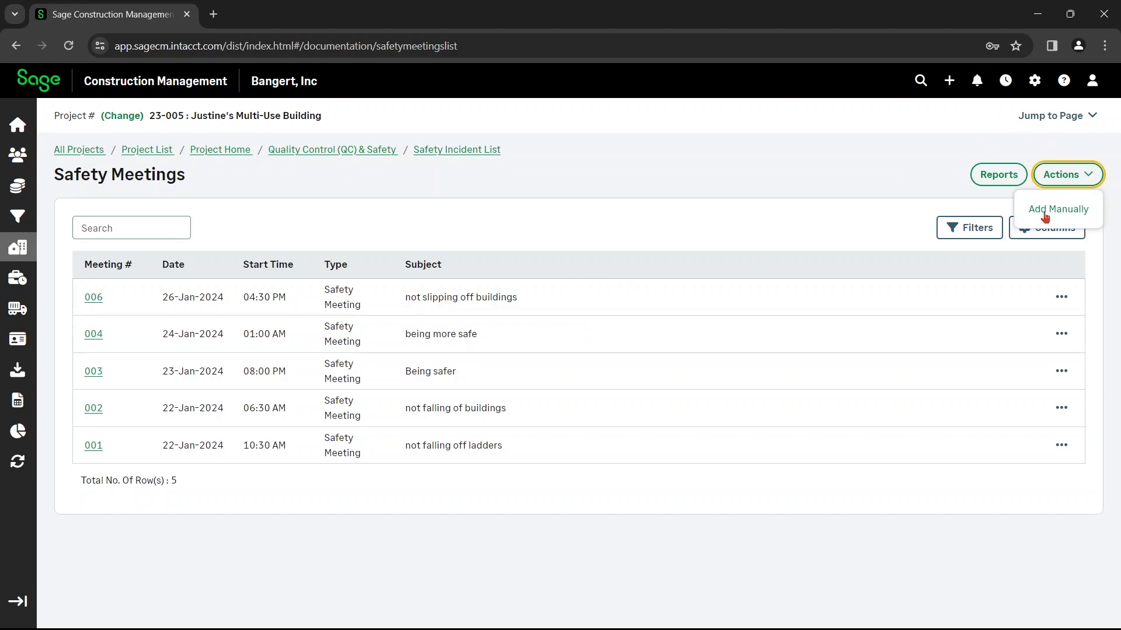
- Start a new manual safety meeting 007 with start time 09:00 AM and finish time 10:30 AM
left_click(1059, 209)
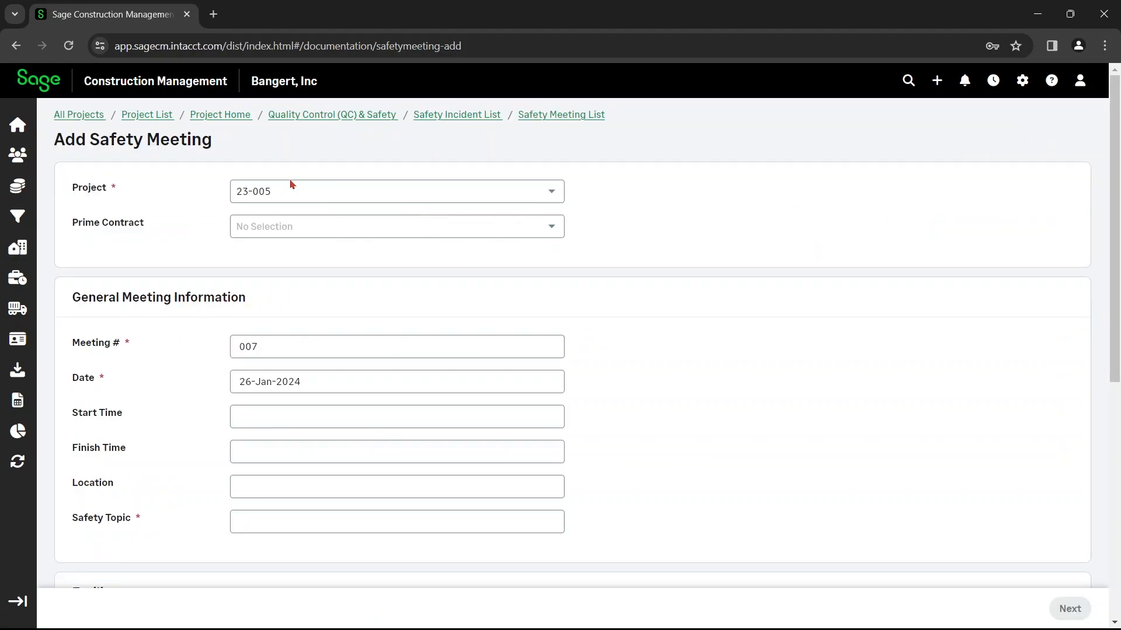
mouse_move(325, 228)
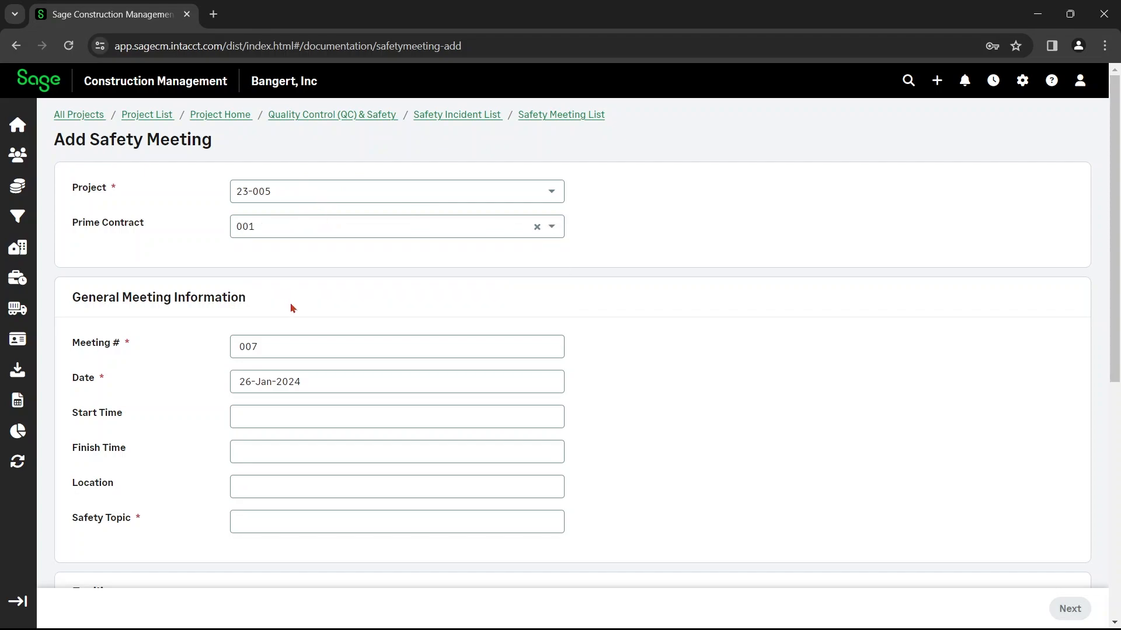
scroll("down", 3)
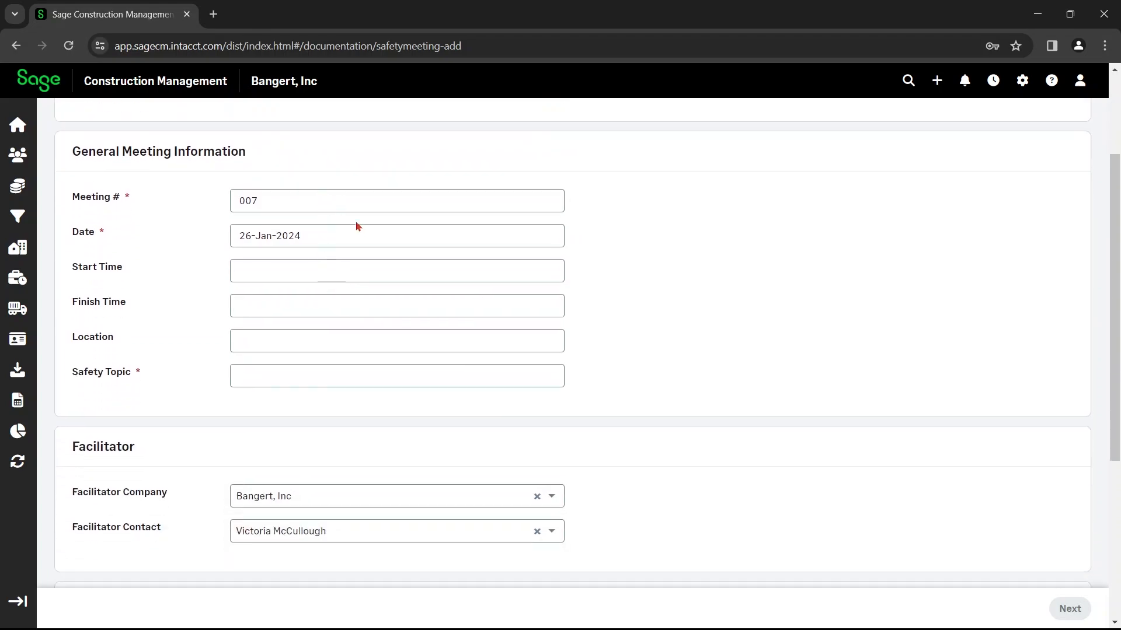
left_click(396, 269)
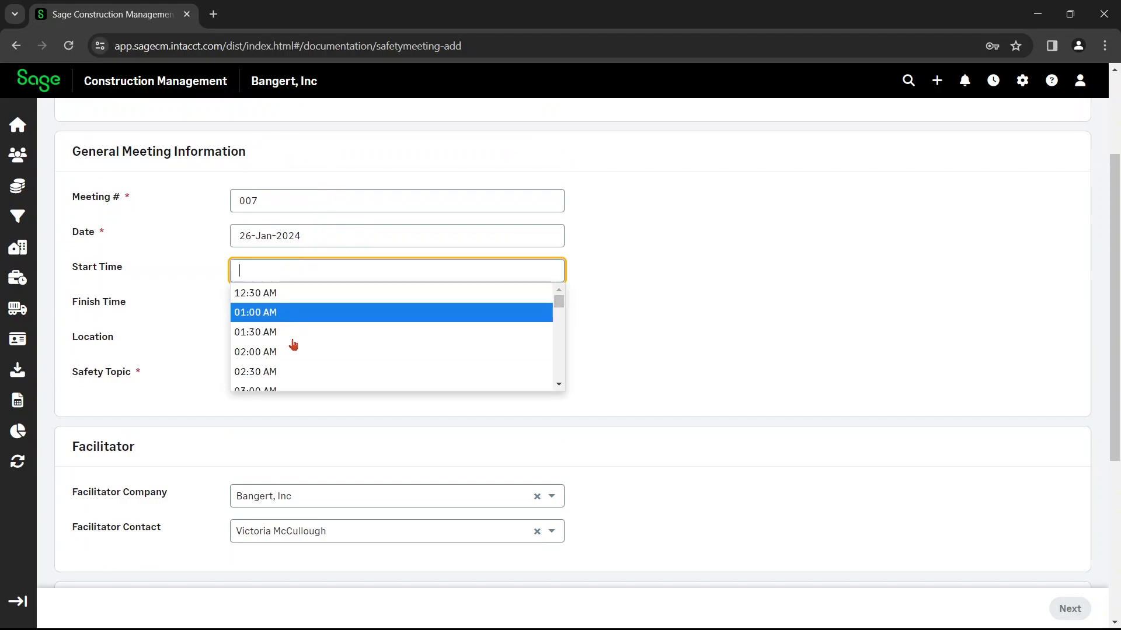
type("09:00 AM")
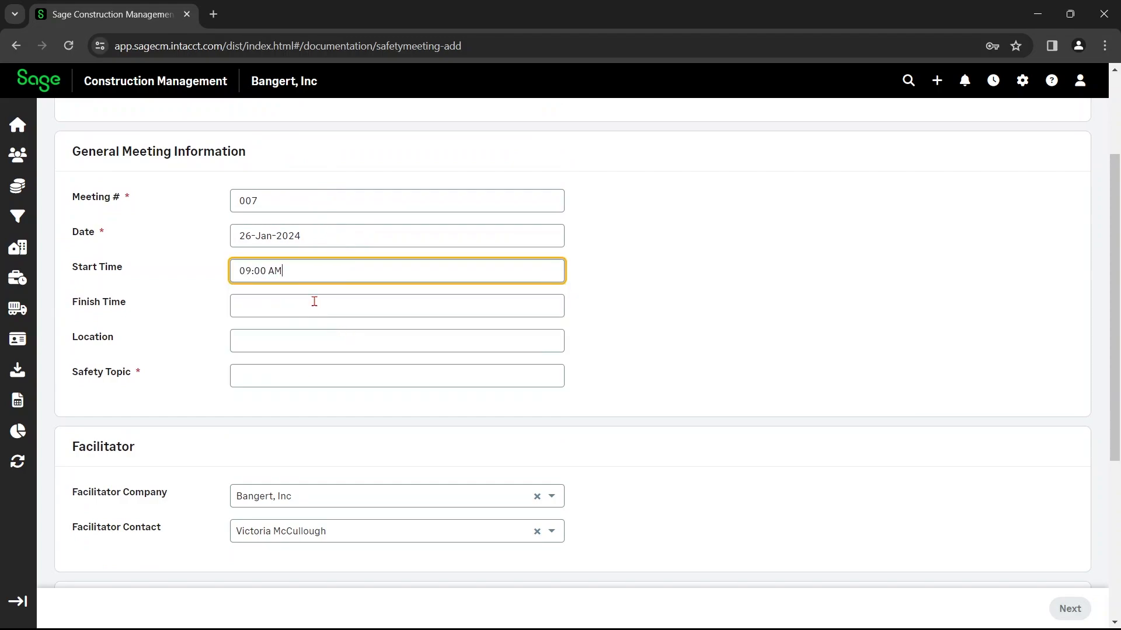
left_click(397, 304)
type("10:30 AM")
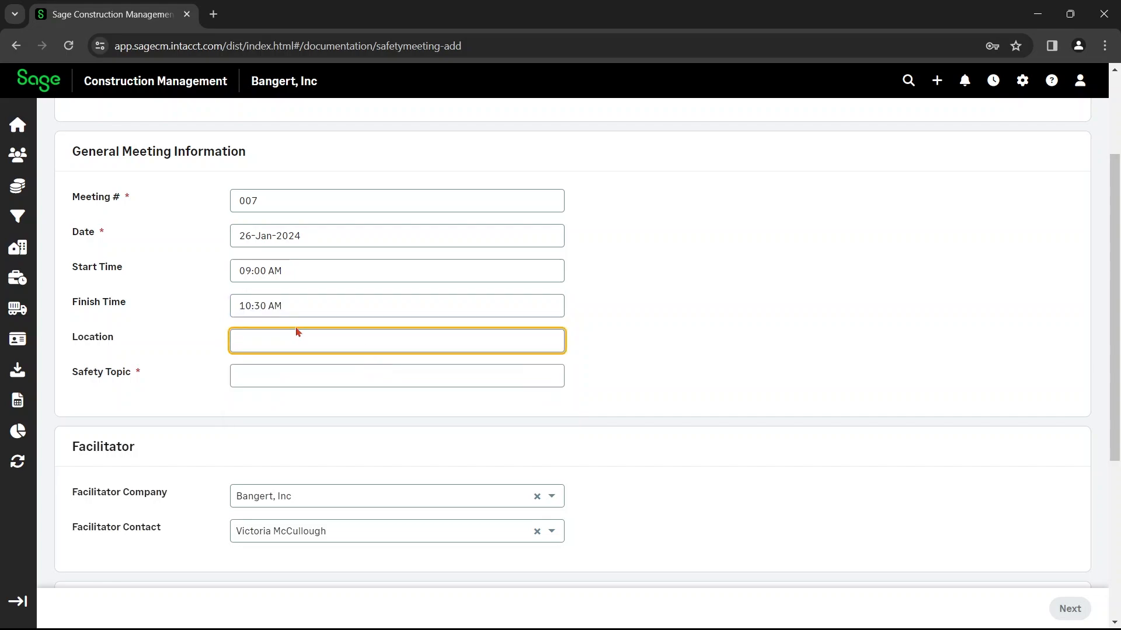
- Enter location 'Trailer @ project' and safety topic 'being better at safety'
type("Trailer")
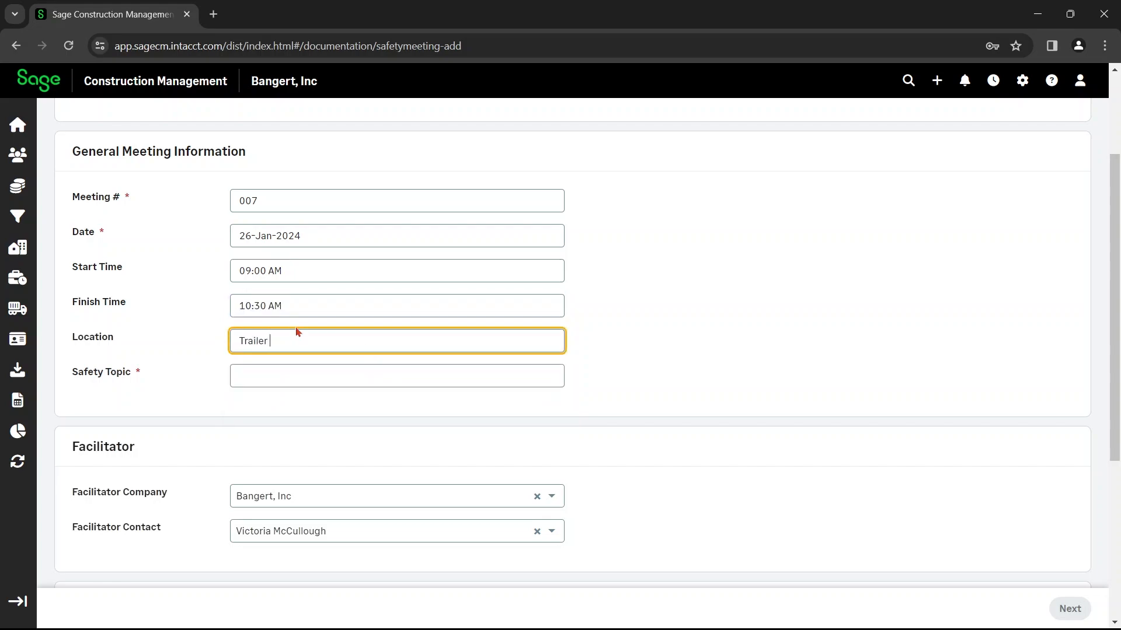
type("@ proj")
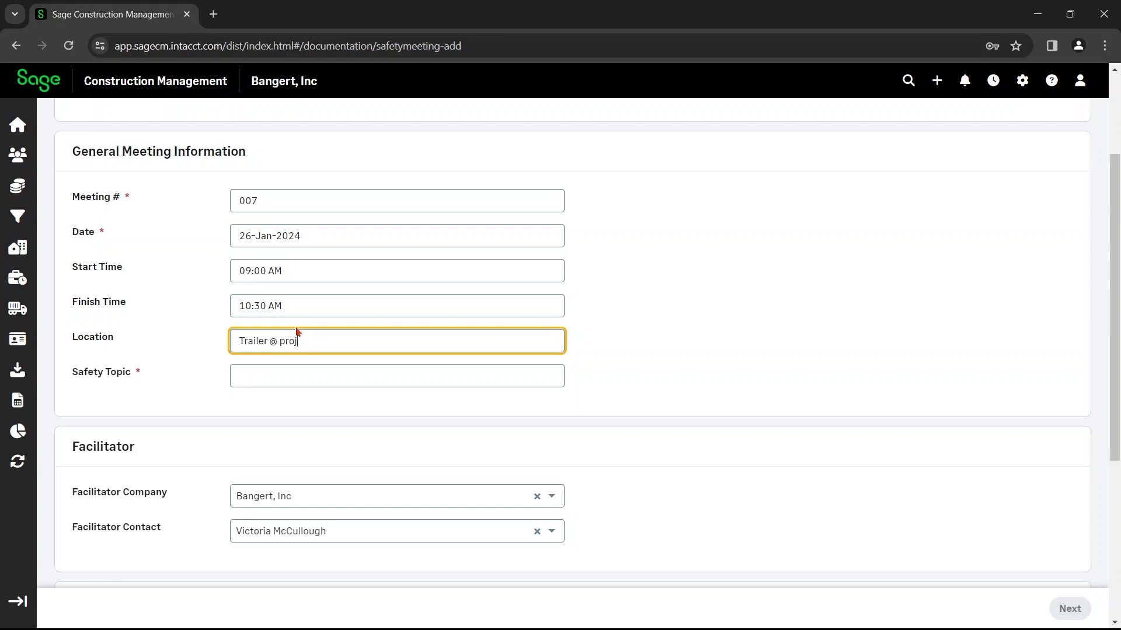
left_click(395, 375)
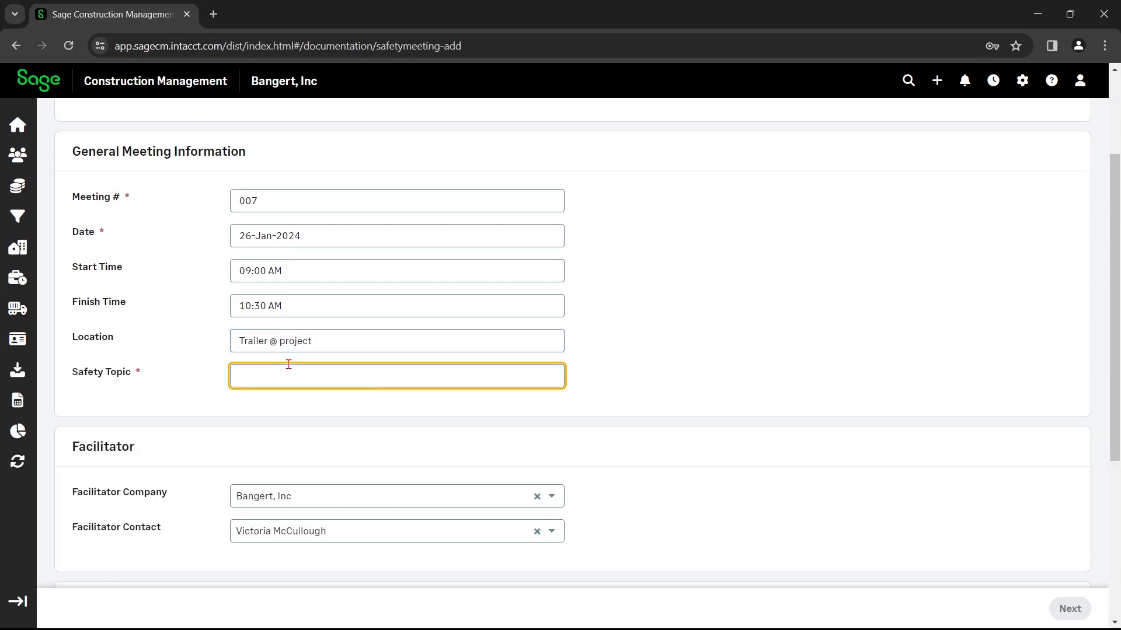
type("being better a")
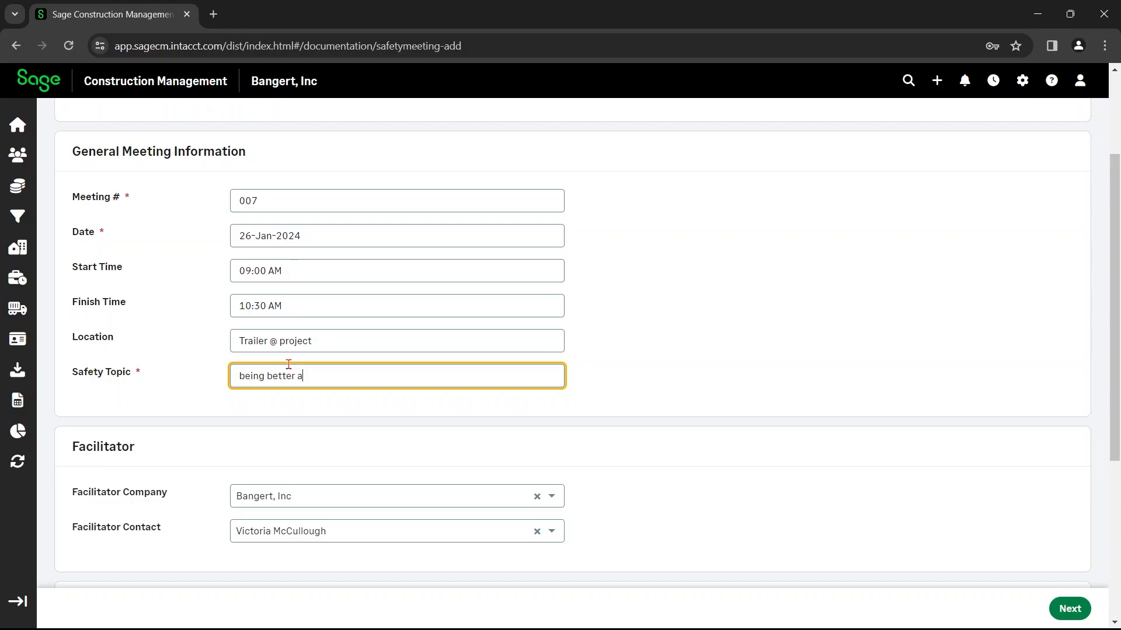
type("t safety")
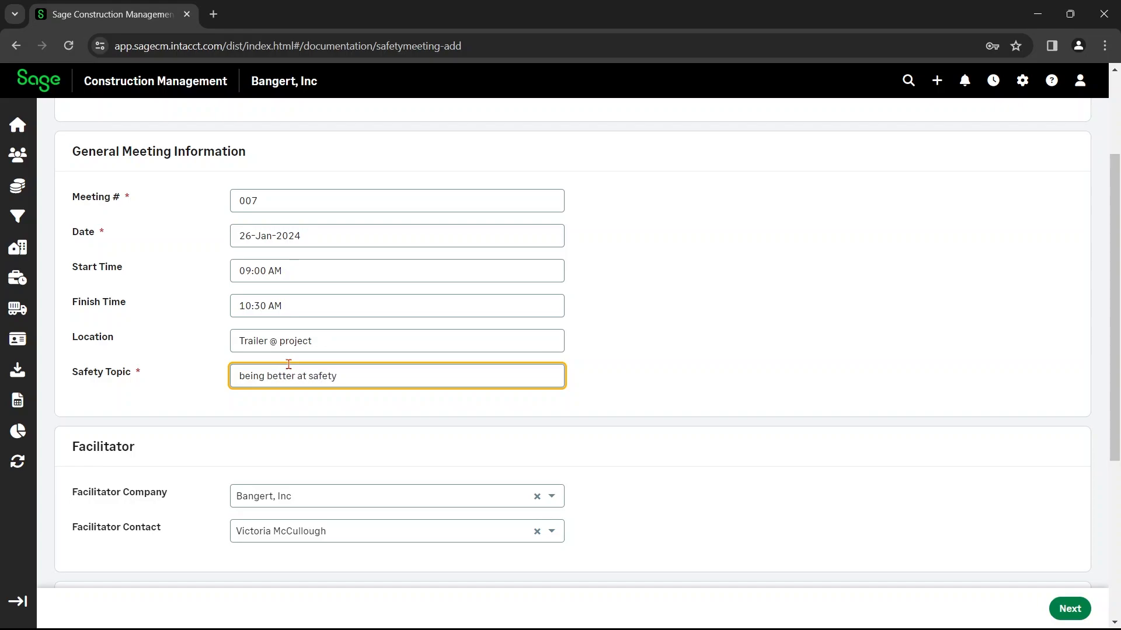
scroll("down", 3)
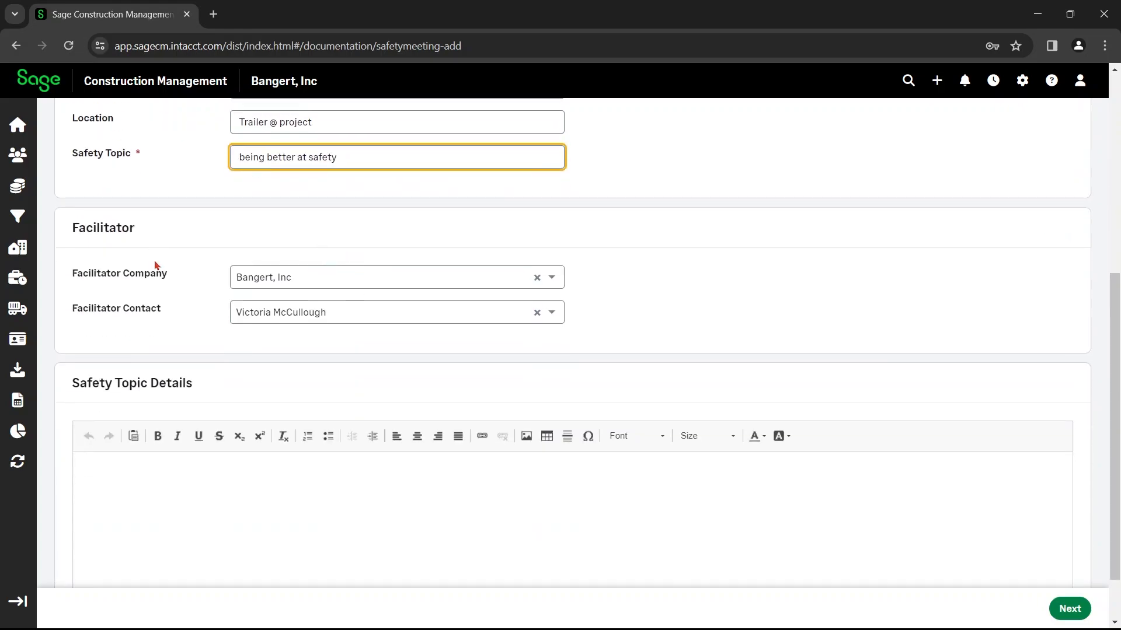
mouse_move(200, 330)
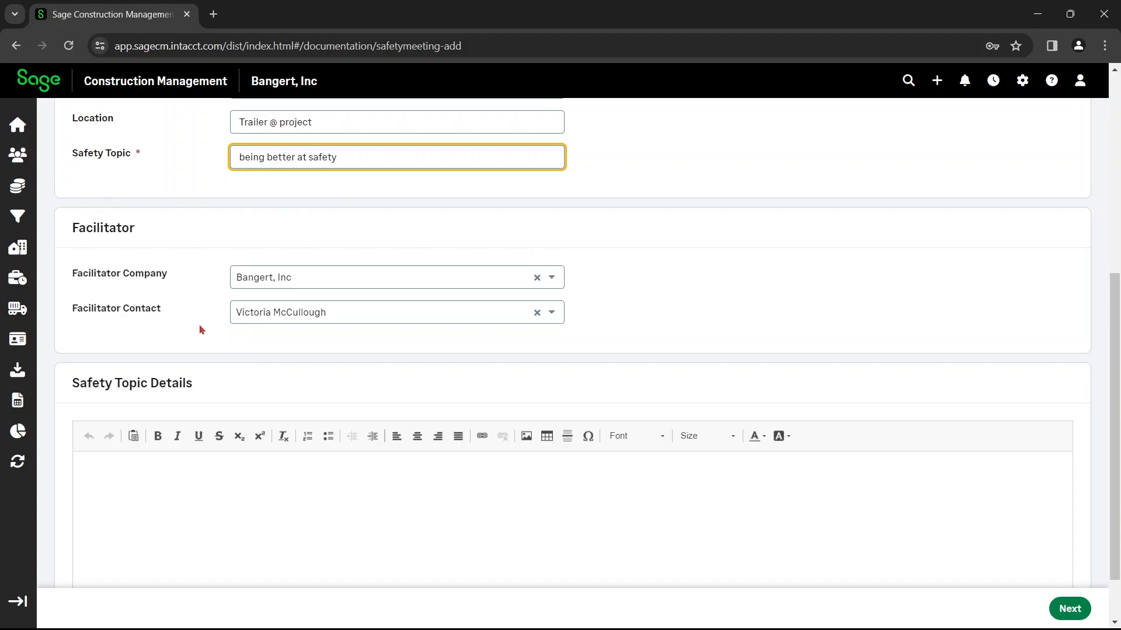
scroll("down", 3)
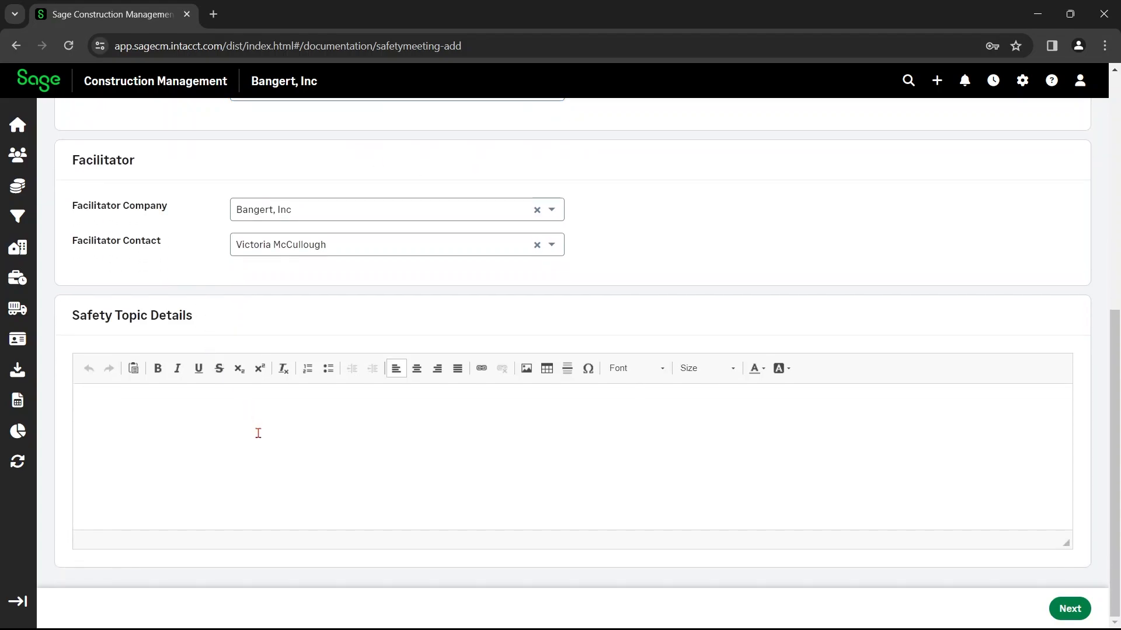
mouse_move(467, 383)
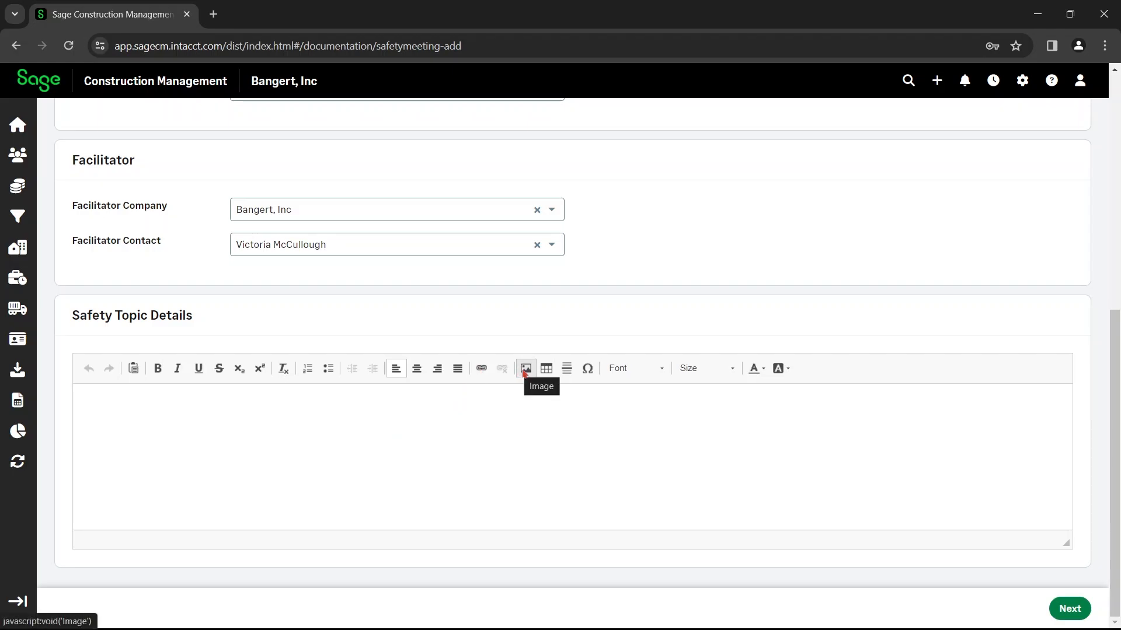
- Save the general details and load project directory contacts as attendee candidates
left_click(1068, 608)
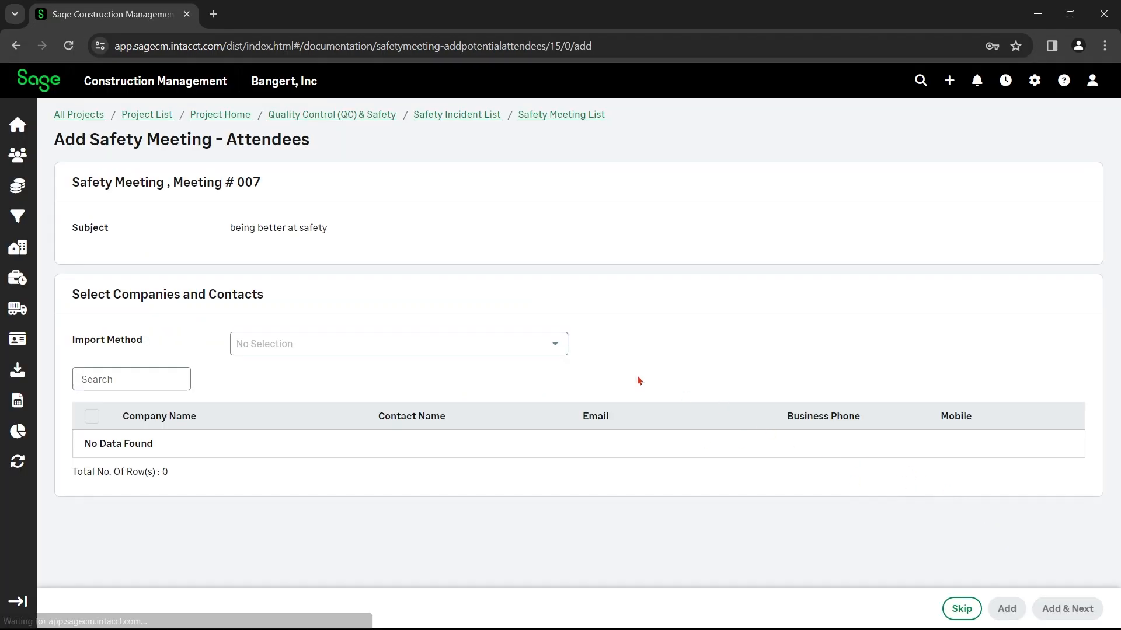
mouse_move(374, 344)
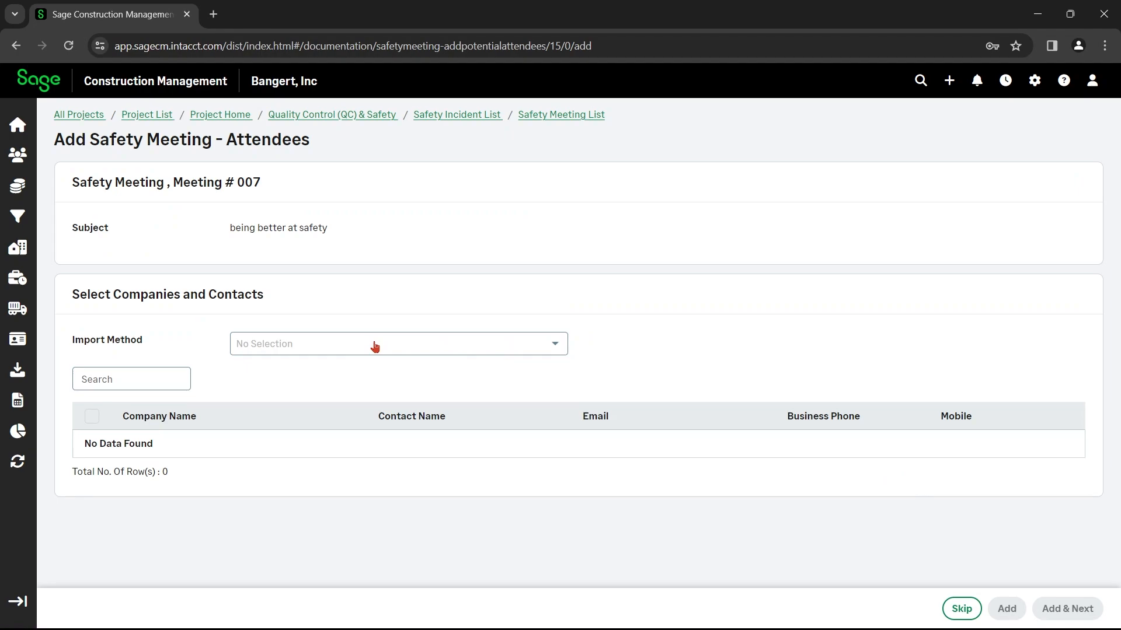
left_click(397, 343)
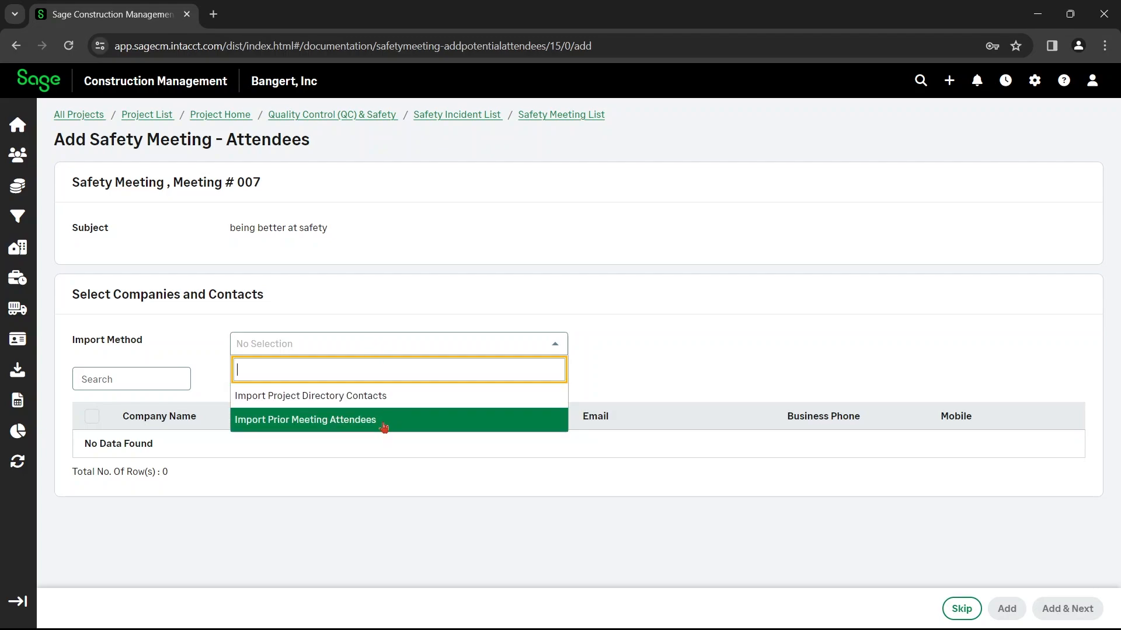
mouse_move(386, 396)
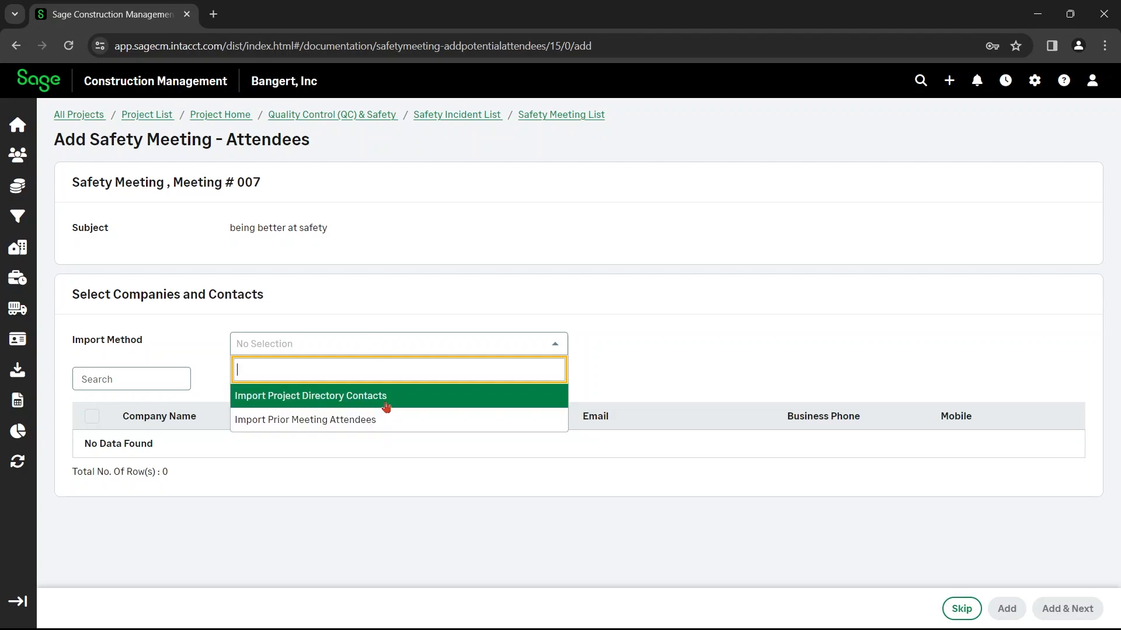
left_click(305, 419)
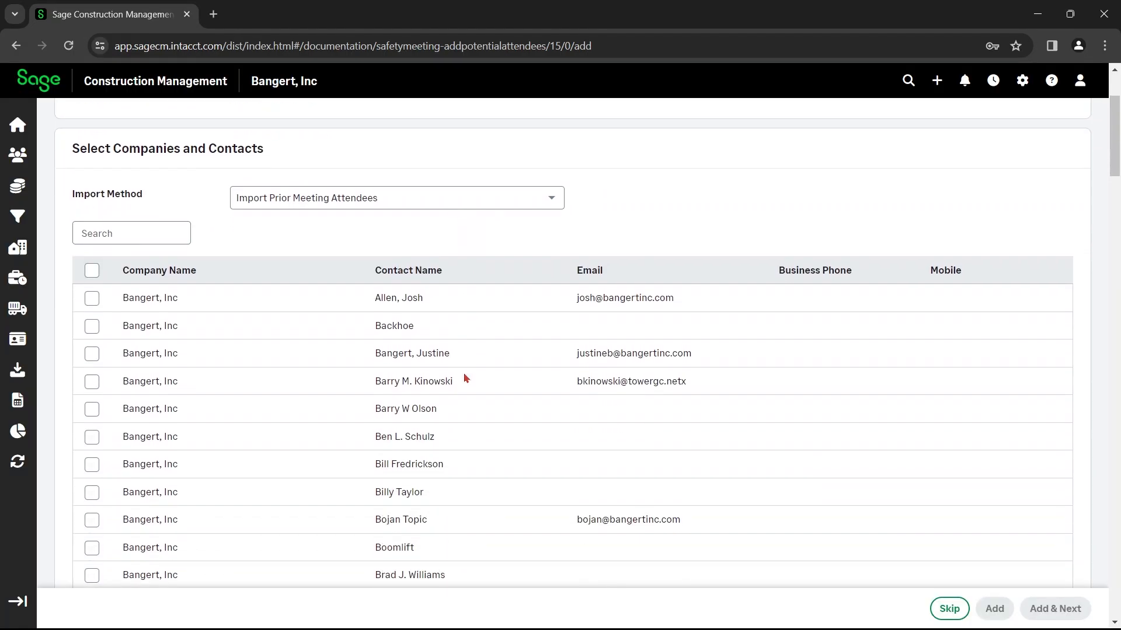
mouse_move(91, 270)
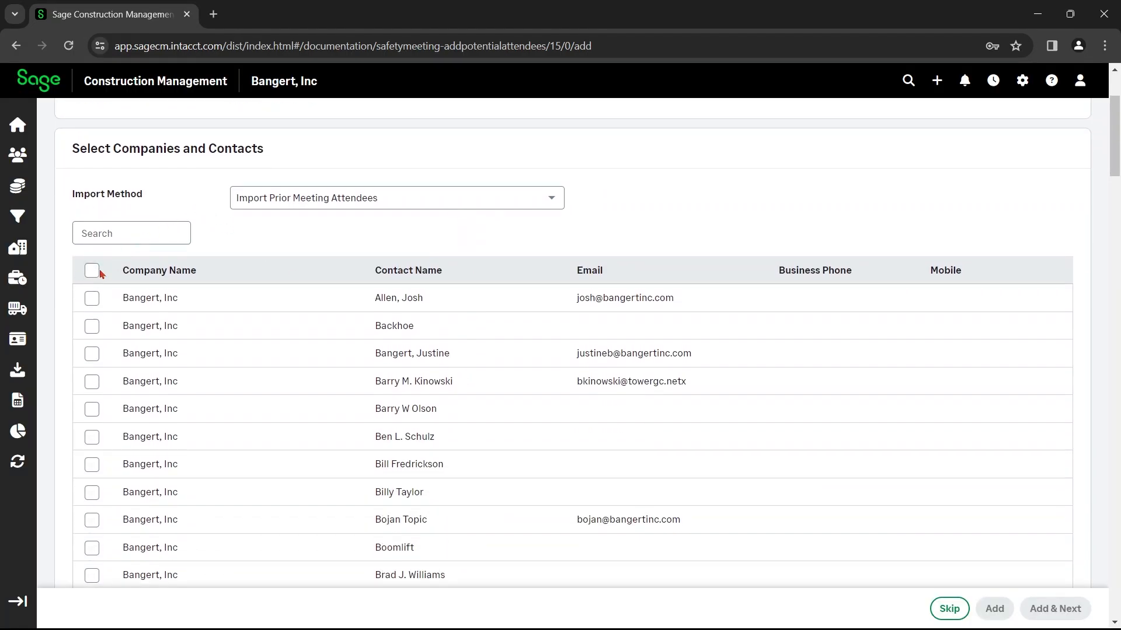
- Select every listed project directory contact as an attendee
left_click(91, 270)
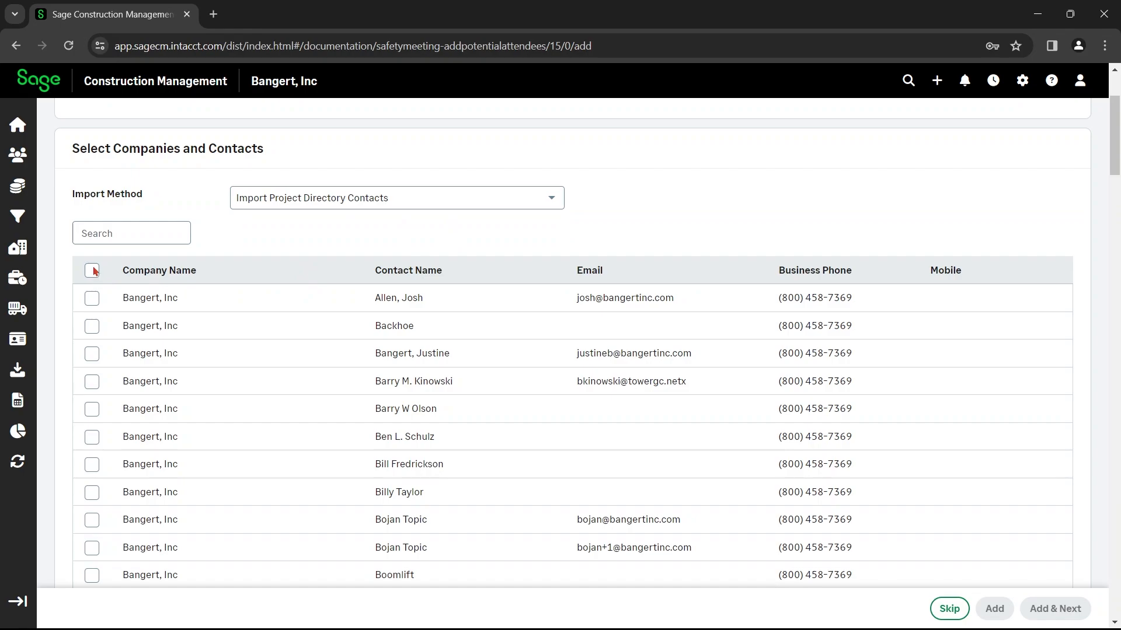
left_click(91, 270)
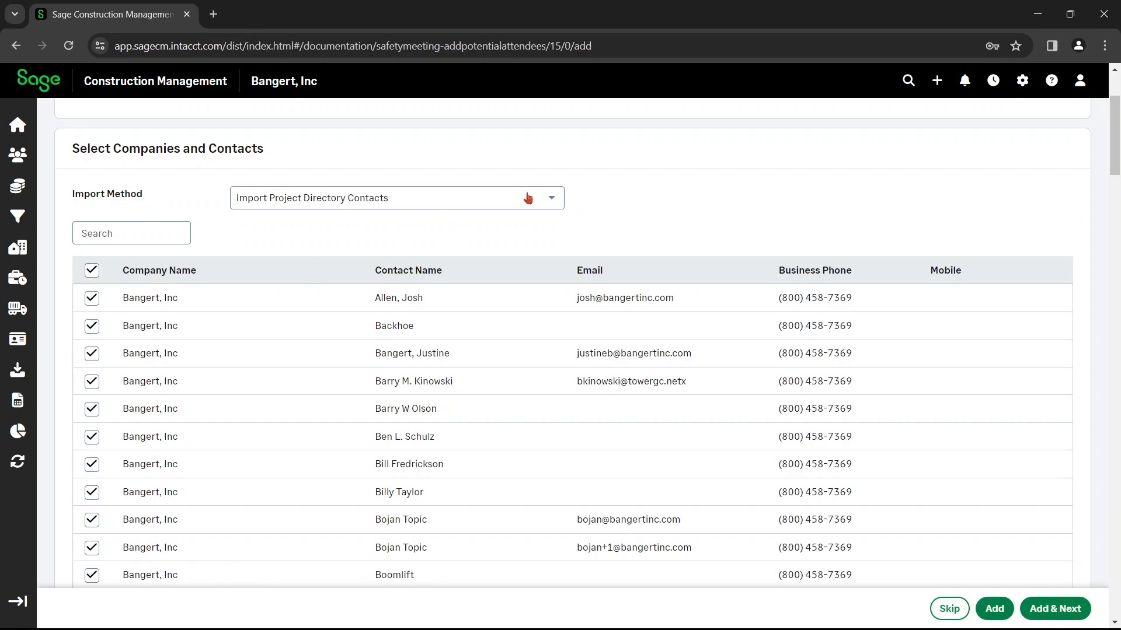
mouse_move(963, 602)
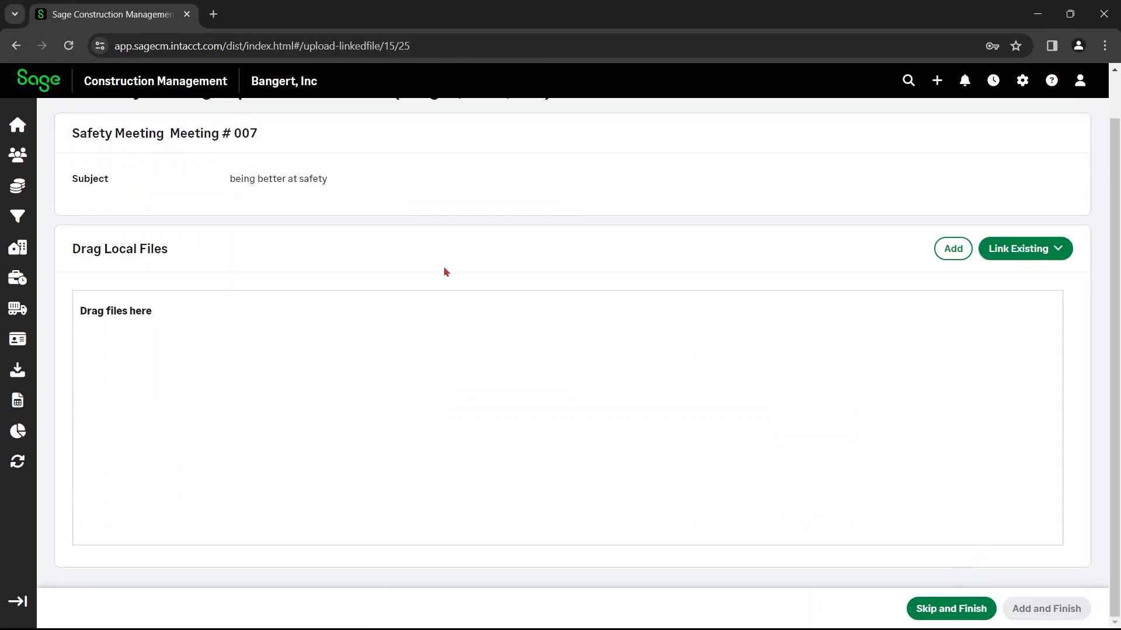
mouse_move(104, 266)
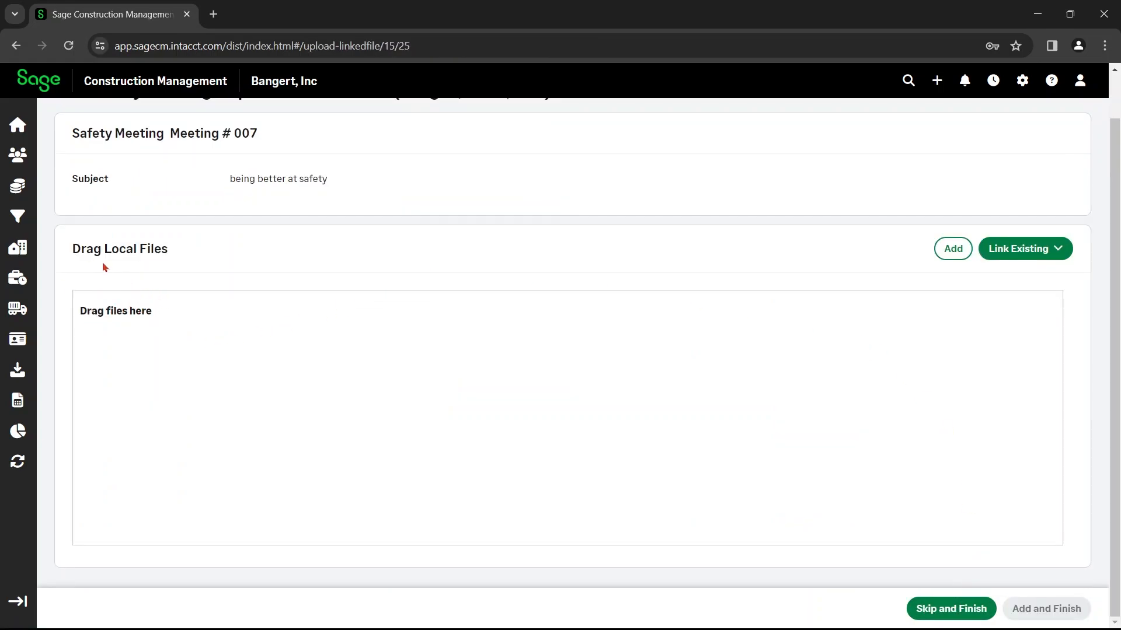
mouse_move(352, 343)
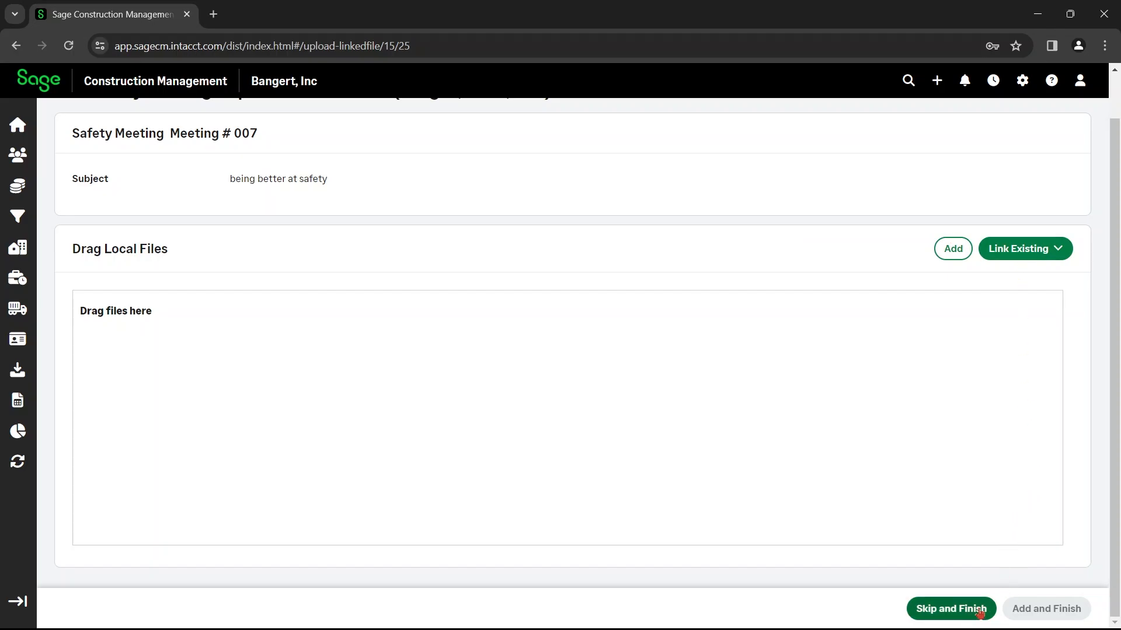
- Skip file attachments and finish, showing meeting 007's Safety Meeting Details page
left_click(950, 610)
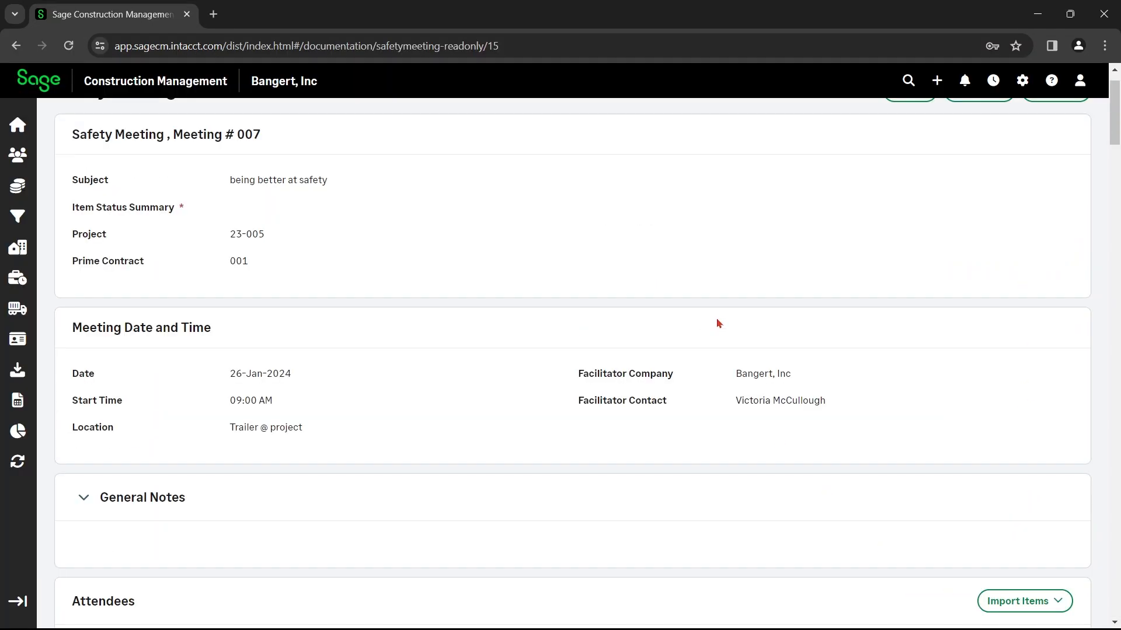
scroll("down", 3)
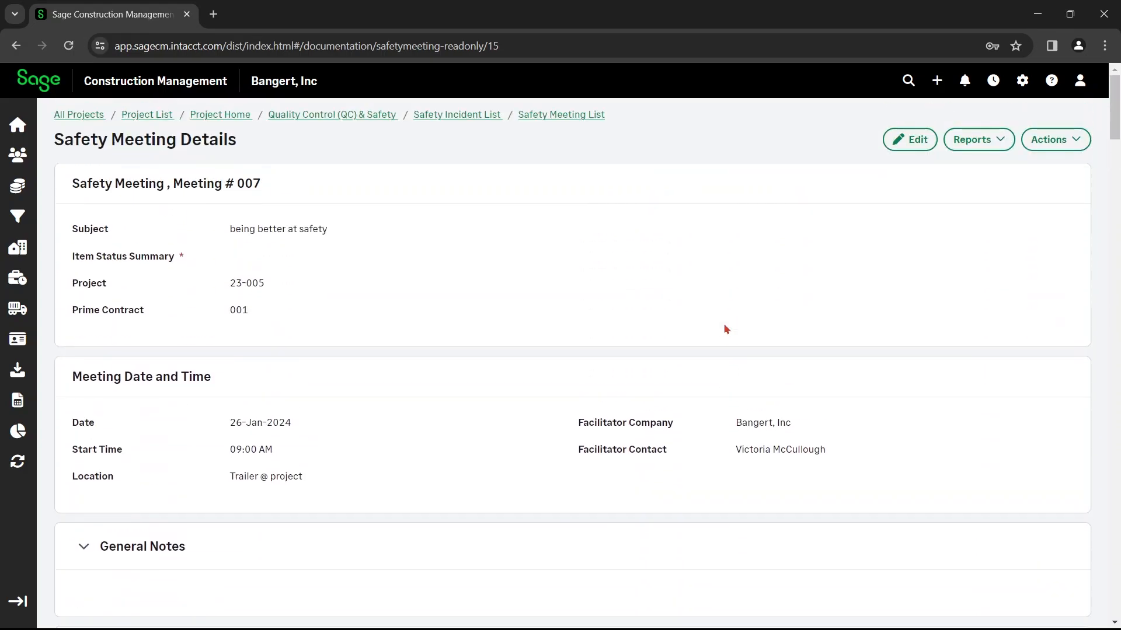
mouse_move(754, 316)
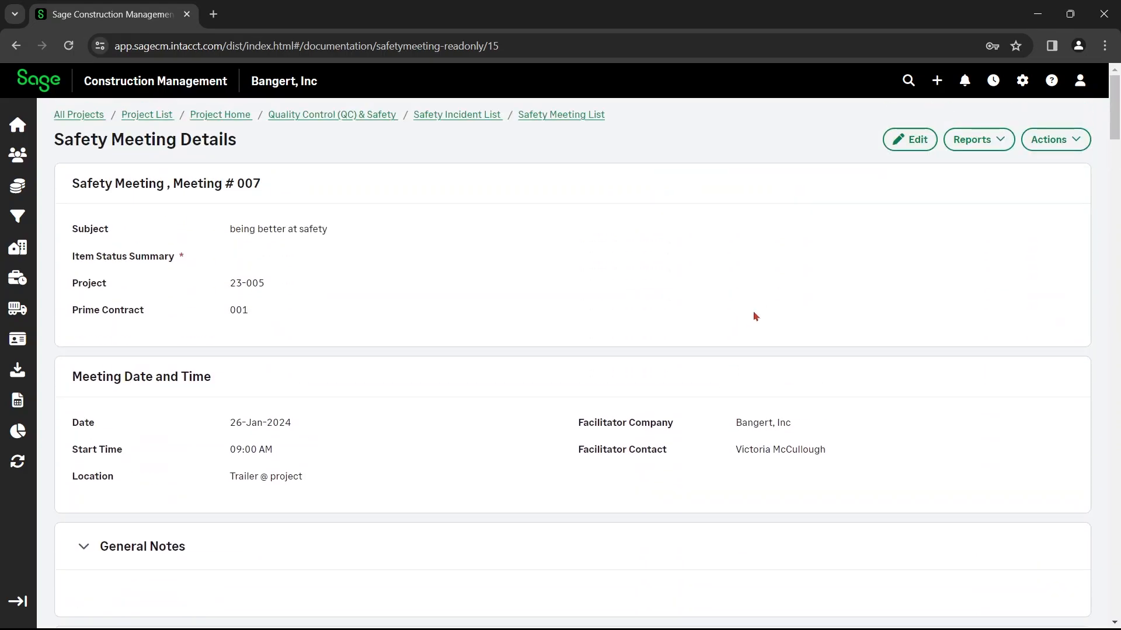